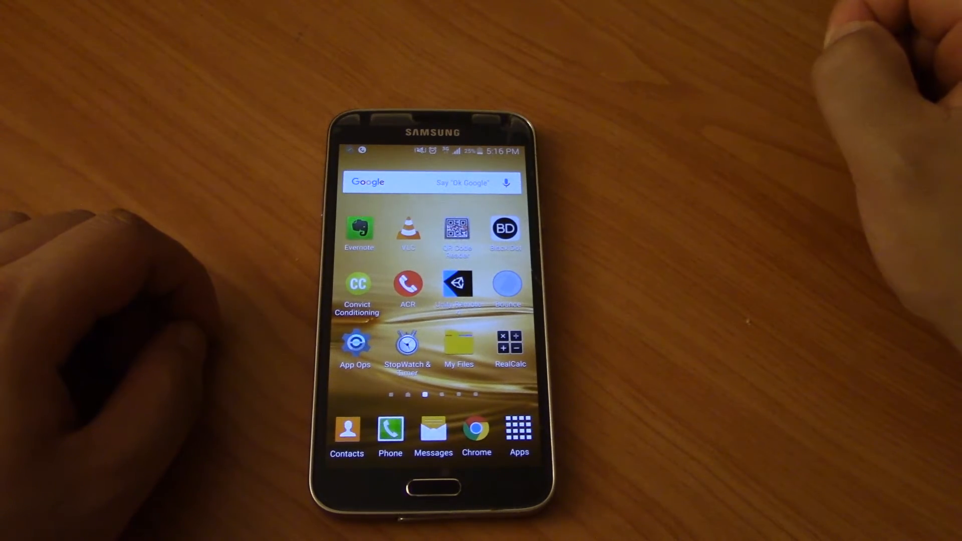
mouse_move(706, 154)
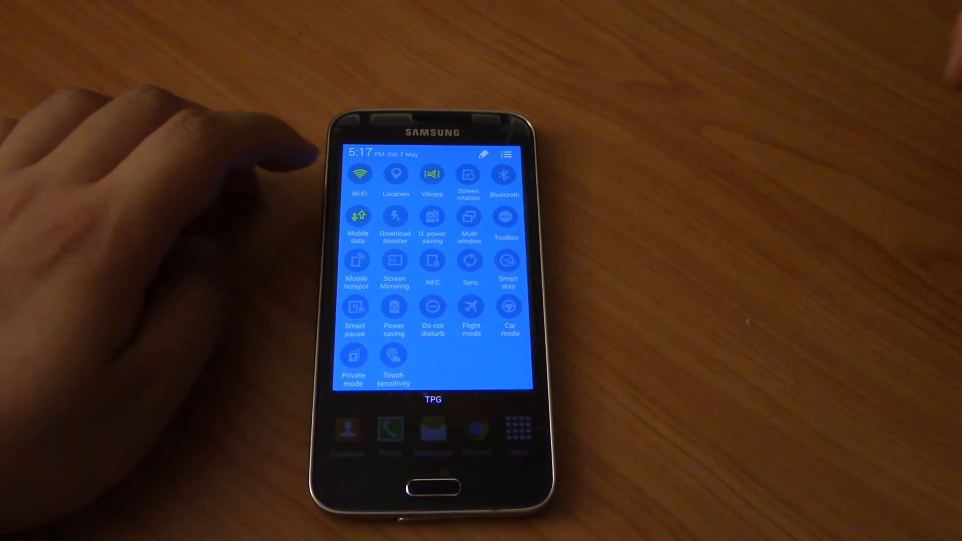
- Open Settings from the quick settings panel to search for 'data'
click(358, 174)
text(data)
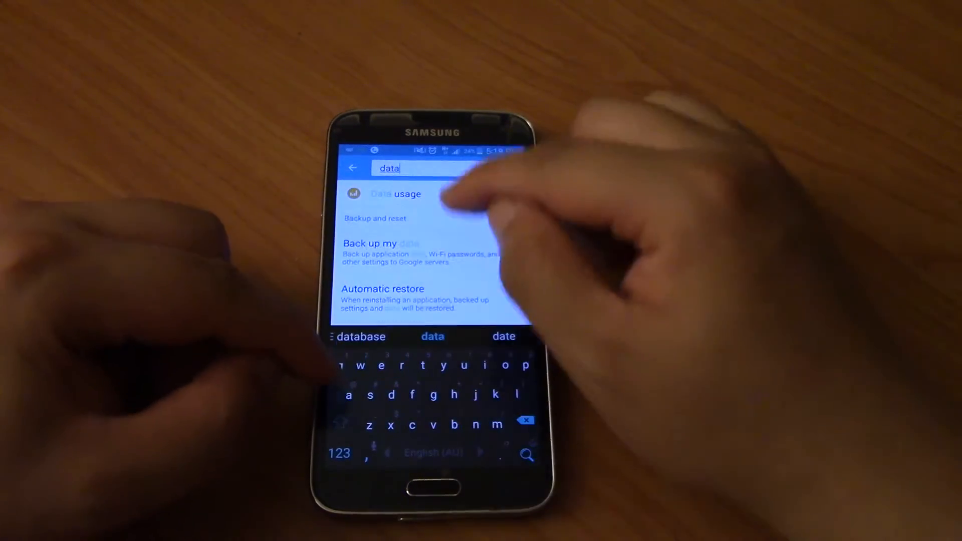
- Open the Data usage screen showing the 1.0 GB limit and 905 MB warning
click(395, 193)
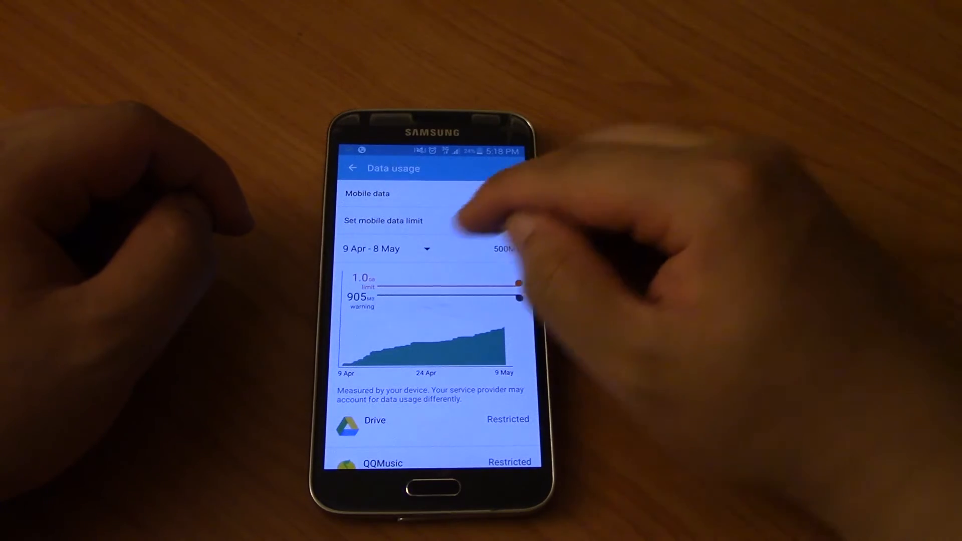
- Change the usage cycle, trying 12 Apr – 11 May then a cycle starting on the 9th
click(387, 248)
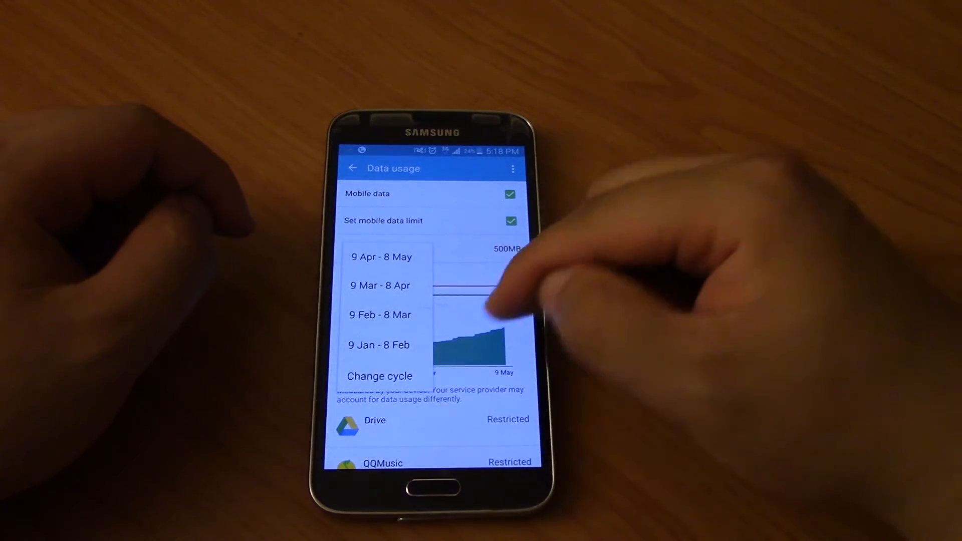
click(380, 376)
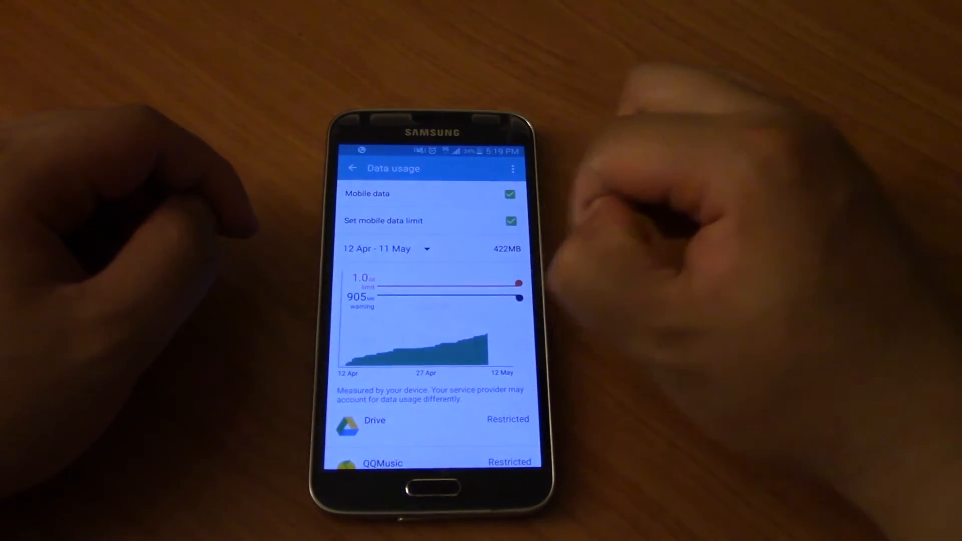
click(387, 248)
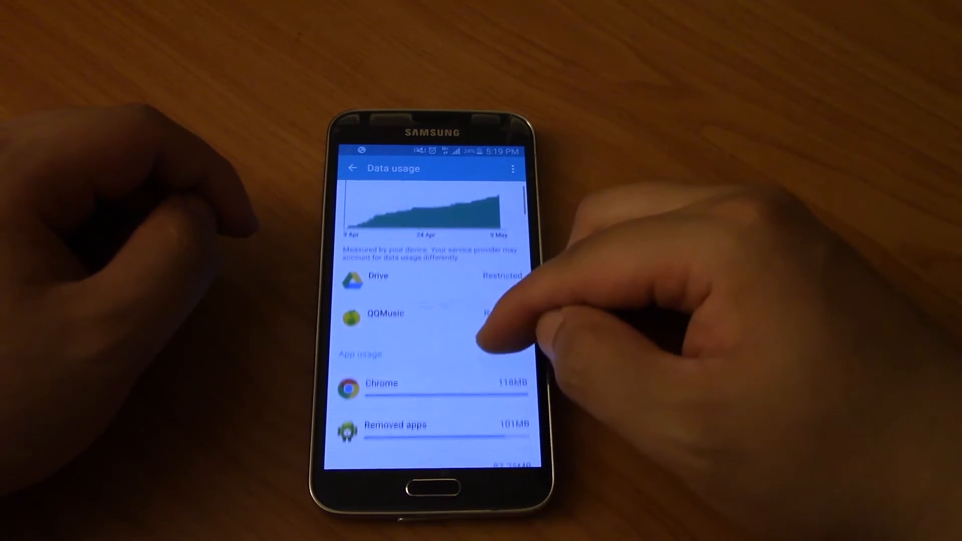
- Scroll the App usage list and open Chrome's data usage details (118 MB total)
scroll(up, 3)
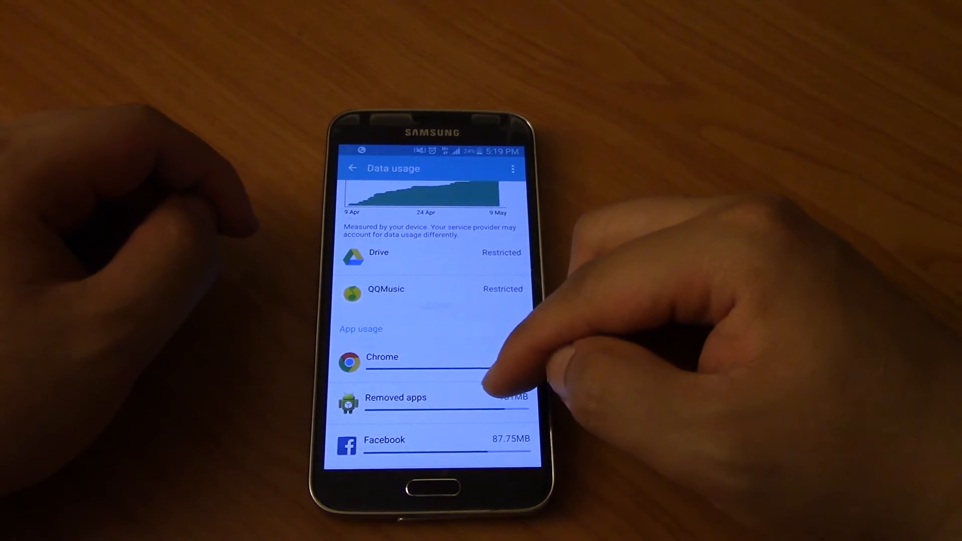
scroll(up, 3)
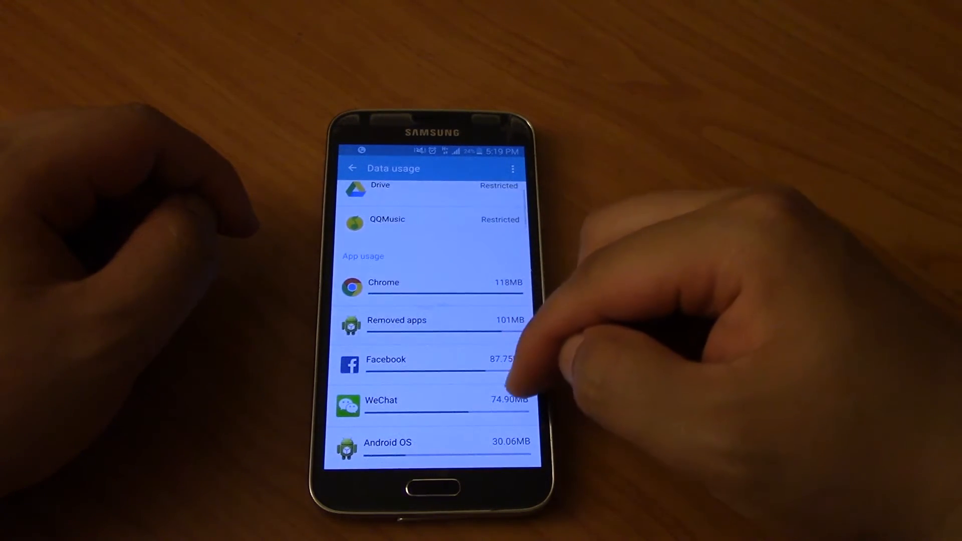
scroll(up, 3)
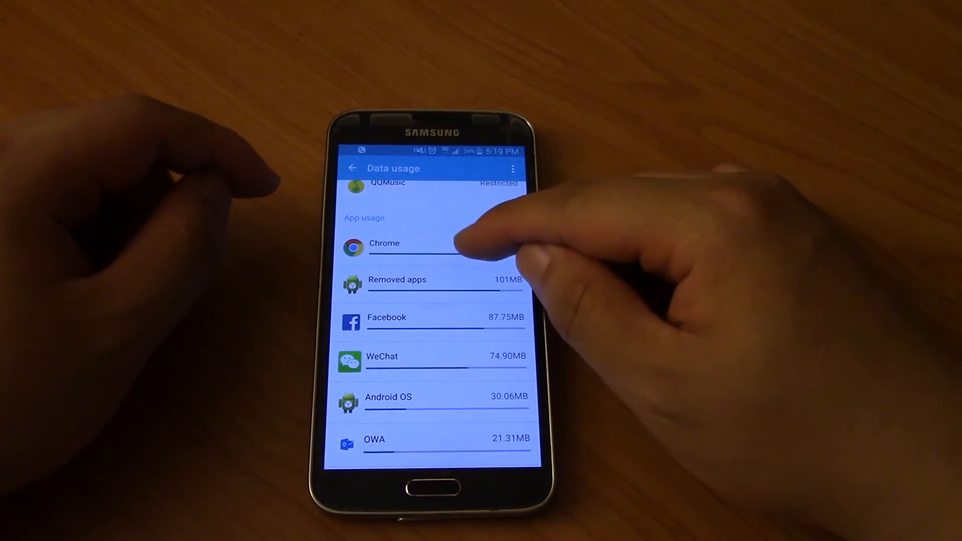
click(384, 242)
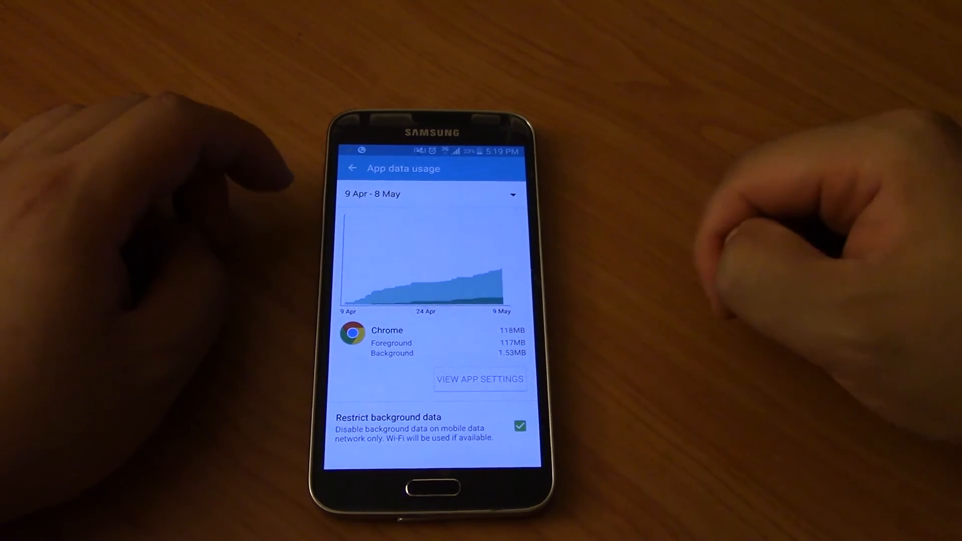
- Leave Chrome's details and back out to the main Settings list
click(353, 168)
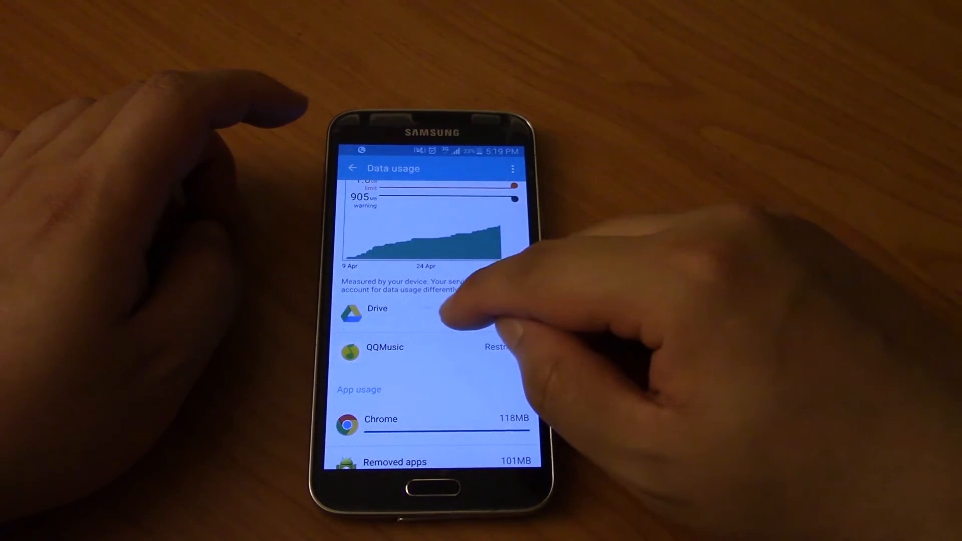
click(378, 308)
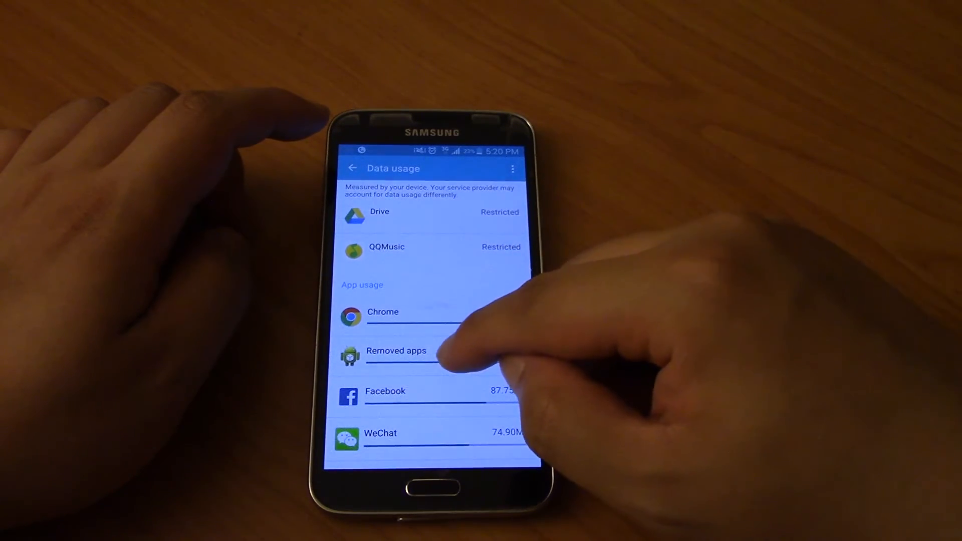
click(395, 356)
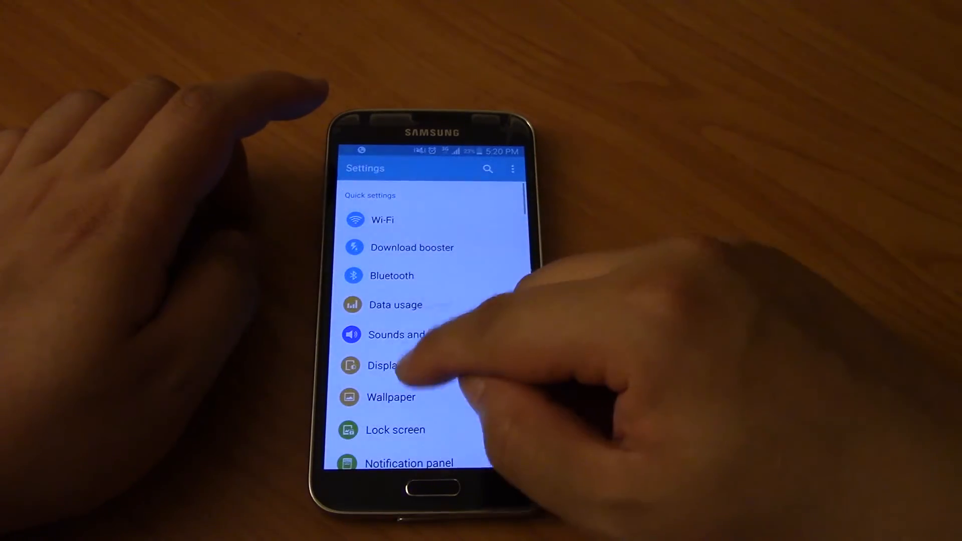
- Reopen Data usage and return to its overview with the 1.0 GB limit enabled
click(395, 305)
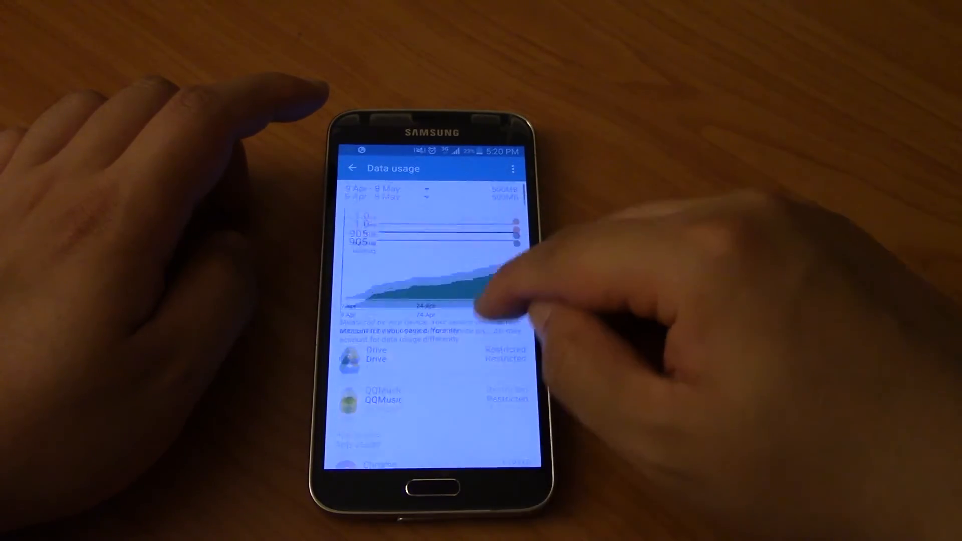
scroll(up, 3)
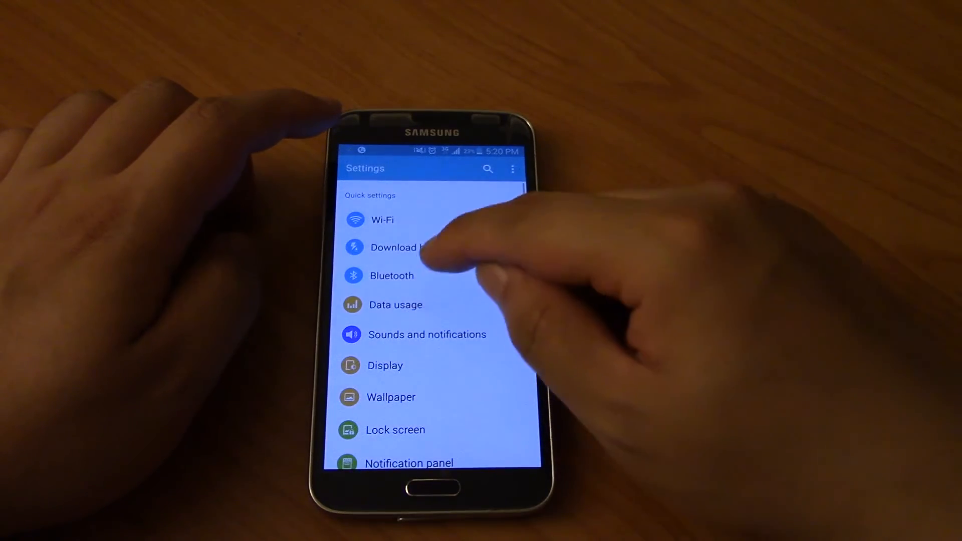
click(396, 304)
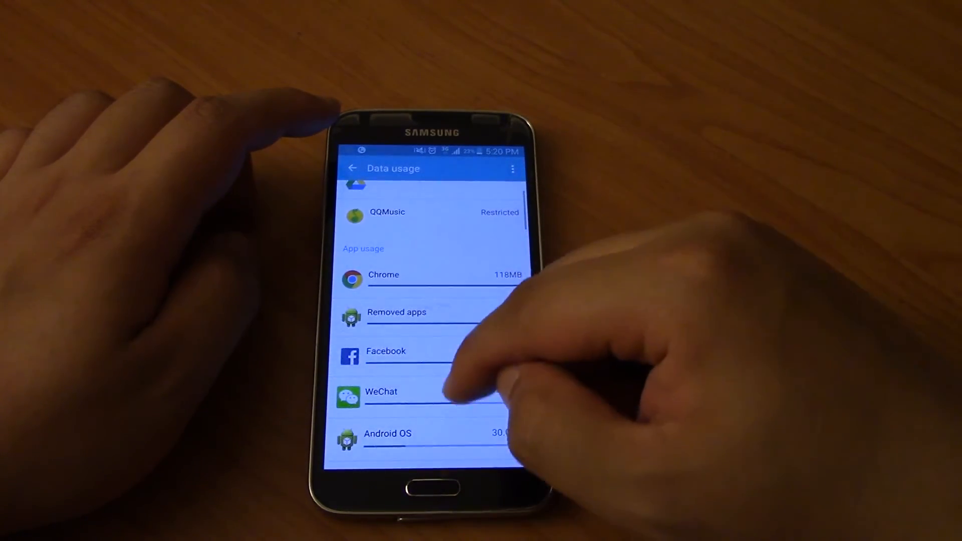
click(381, 391)
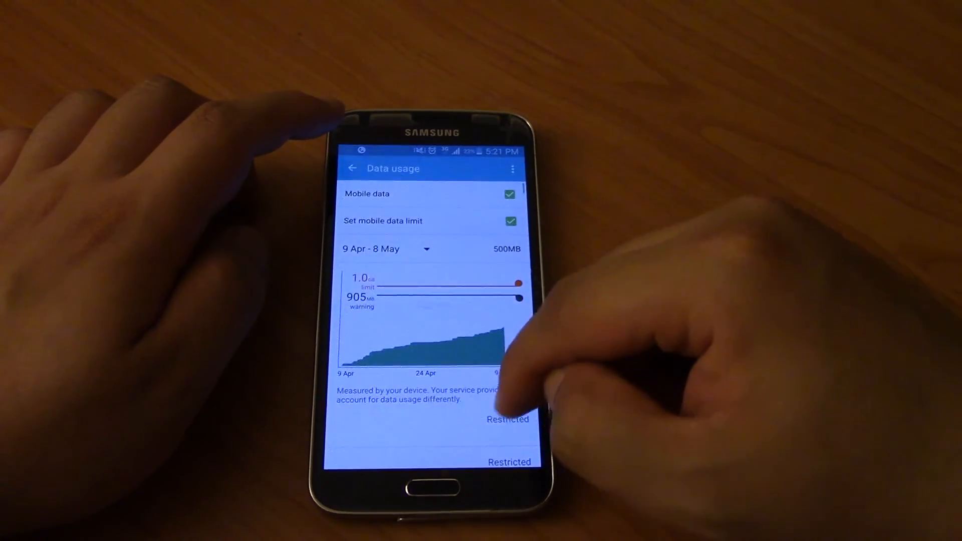
- Scroll down the App usage list toward Messenger's entry
scroll(up, 3)
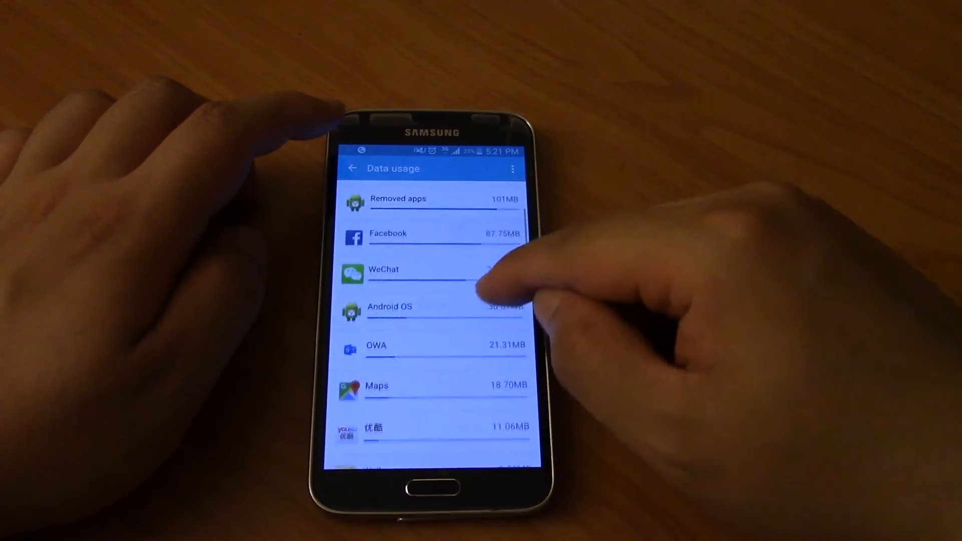
scroll(up, 3)
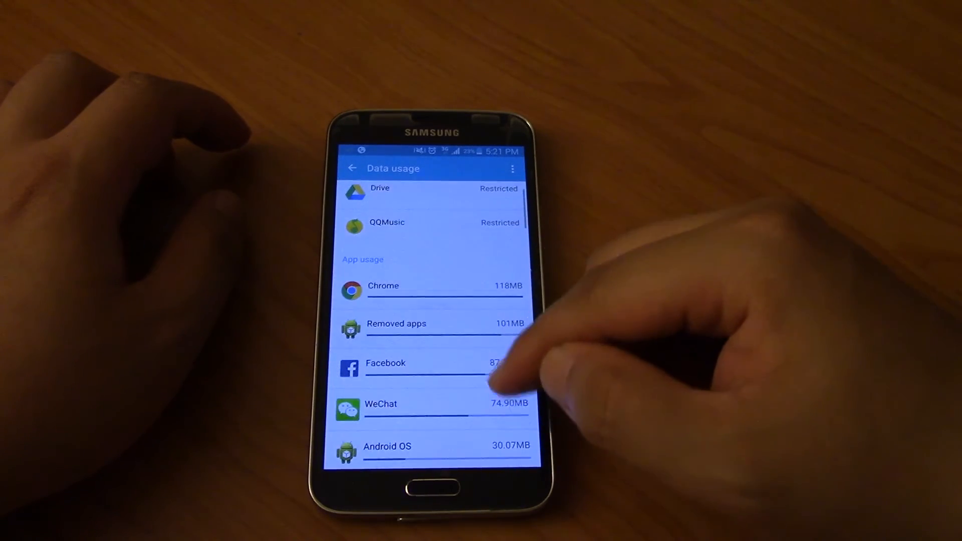
scroll(up, 3)
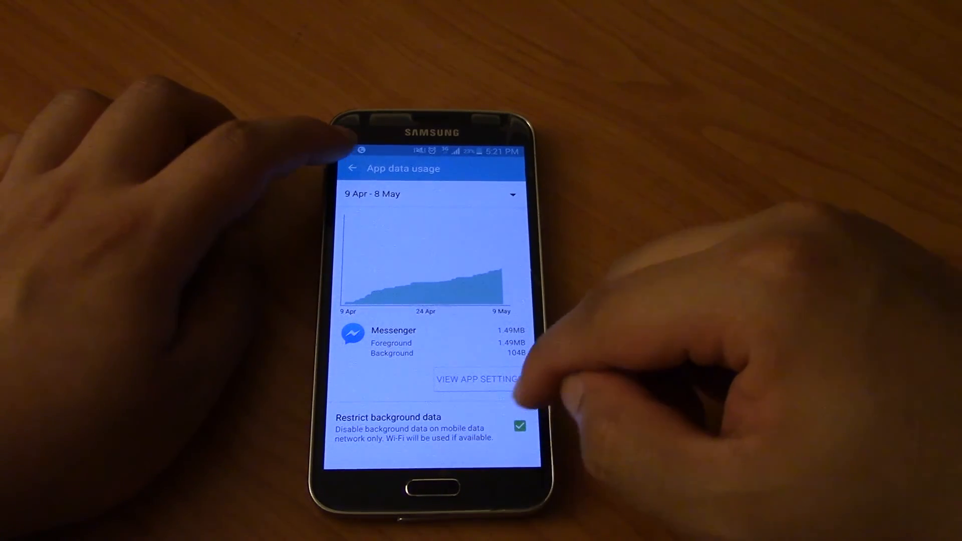
click(519, 425)
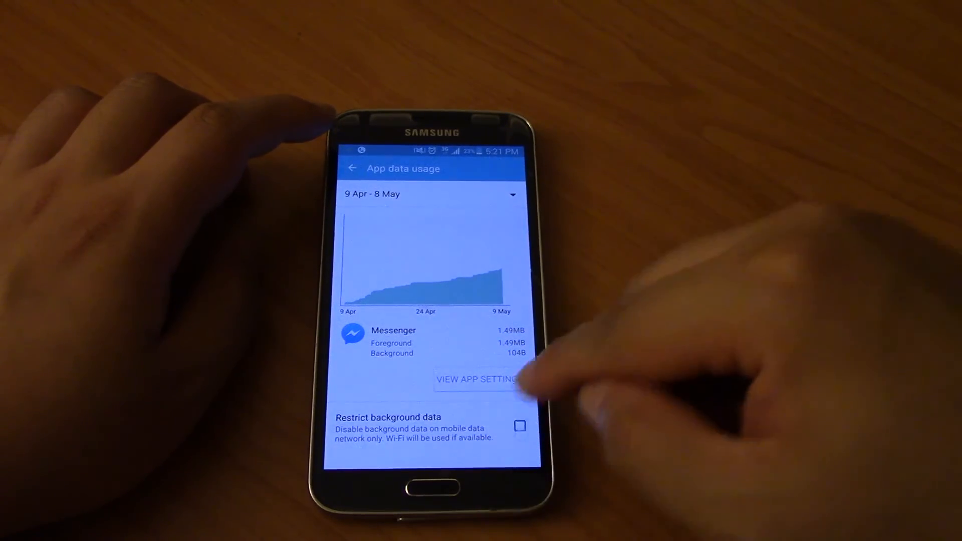
click(520, 425)
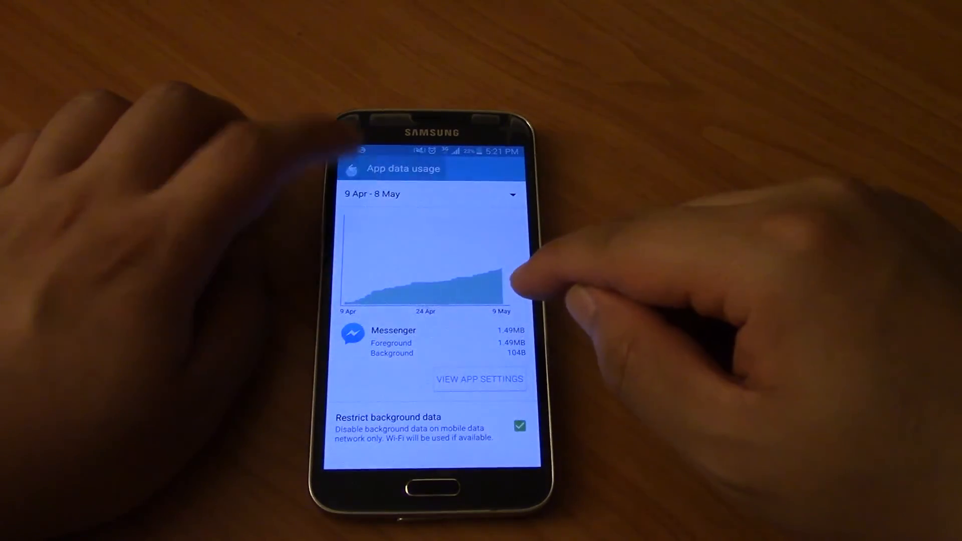